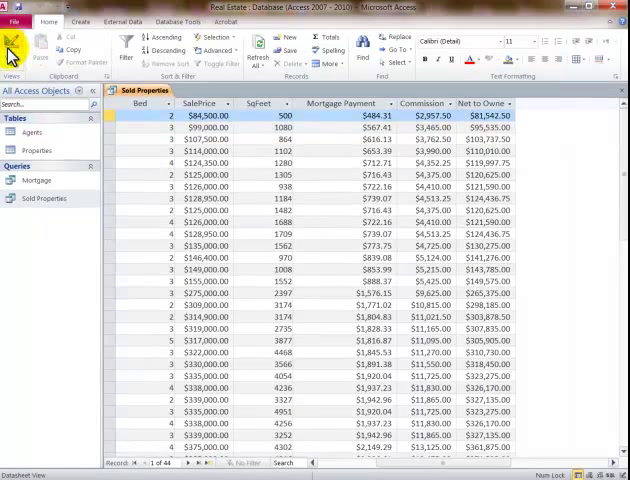
# - Open Sold Properties in Design View and remove the MortgagePmt, Commission and NetHomeowner columns
pyautogui.click(15, 45)
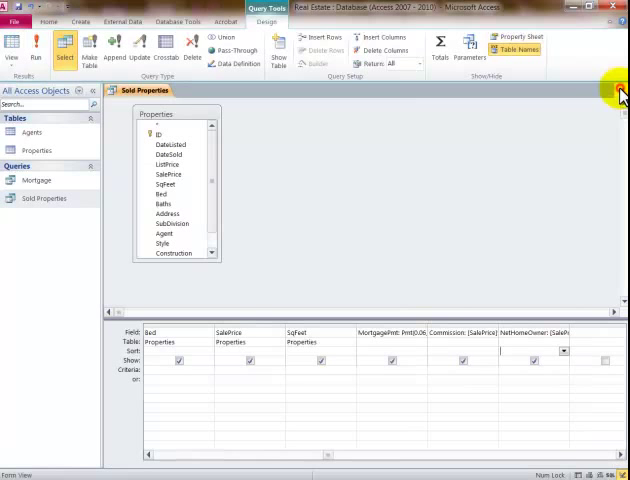
pyautogui.click(391, 332)
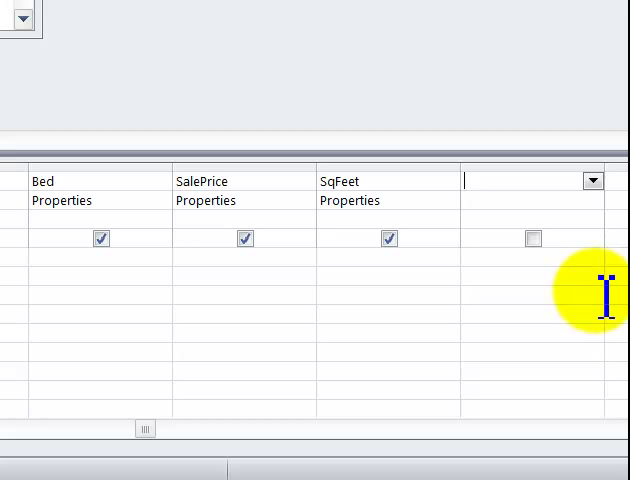
pyautogui.moveTo(310, 470)
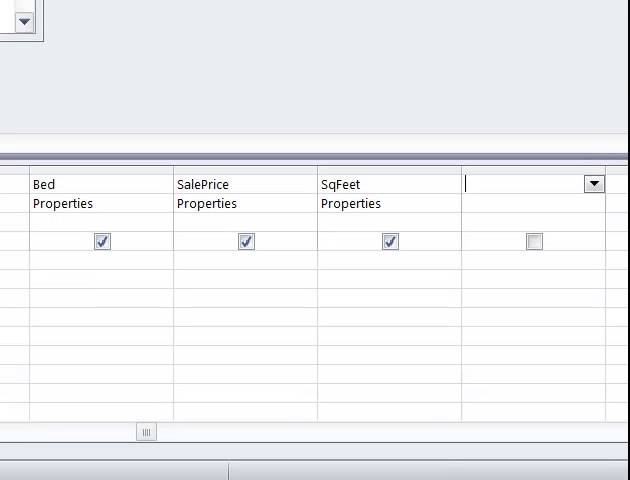
# - Insert the Pmt function from Built-In Financial functions into a new column's expression
pyautogui.click(267, 59)
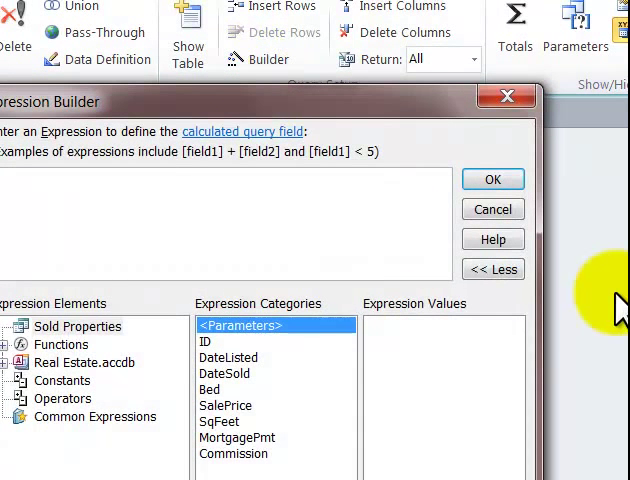
pyautogui.click(14, 344)
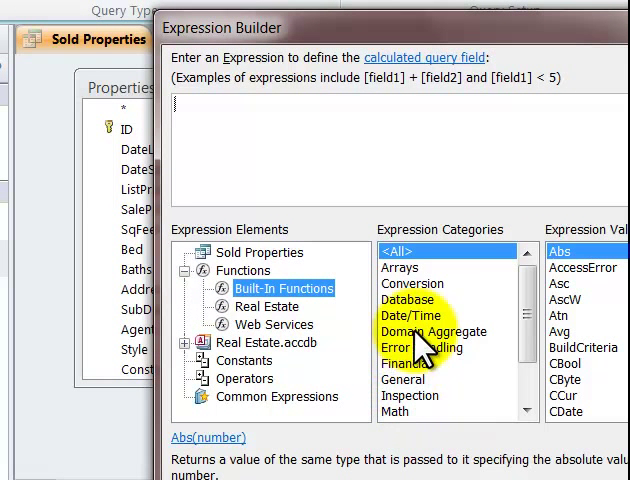
pyautogui.click(407, 362)
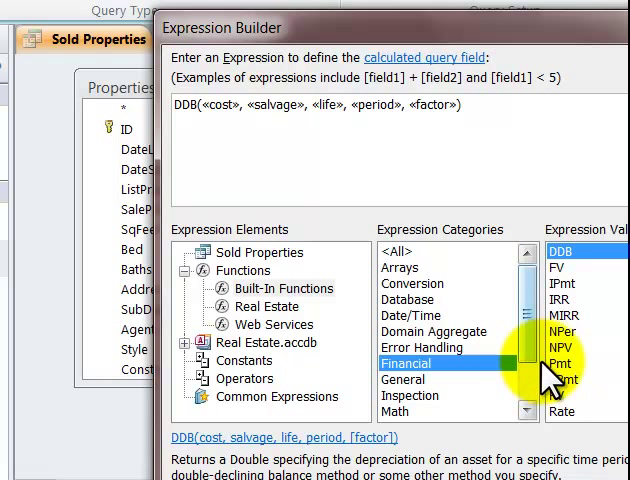
pyautogui.doubleClick(564, 362)
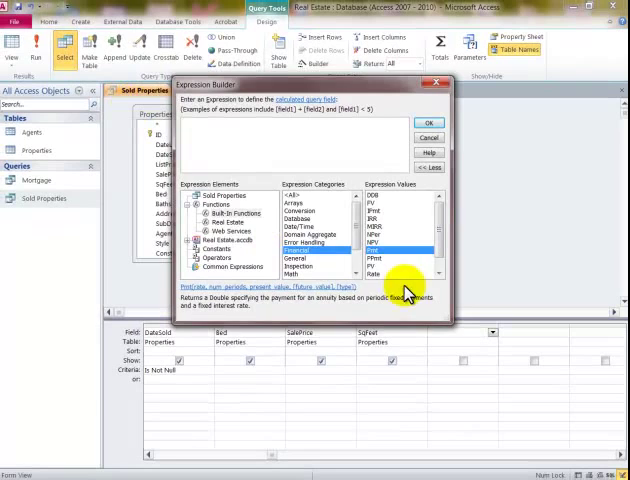
pyautogui.doubleClick(373, 249)
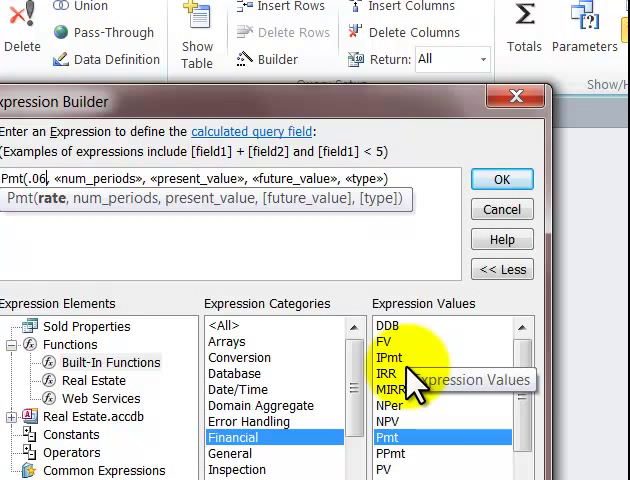
# - Fill Pmt's rate as .06/12 and periods as 20*12
pyautogui.write('/12')
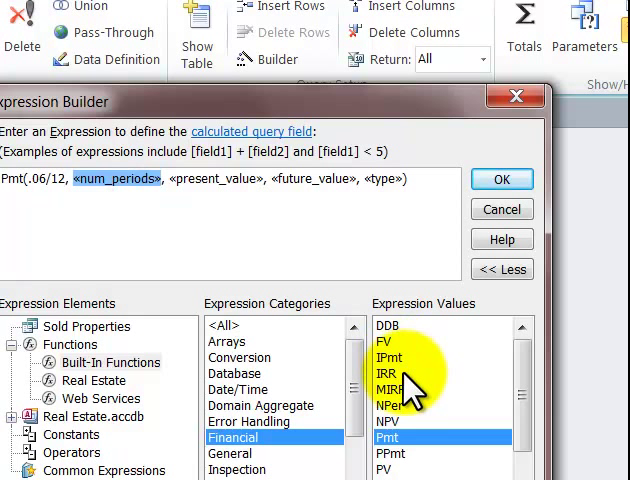
pyautogui.write('2')
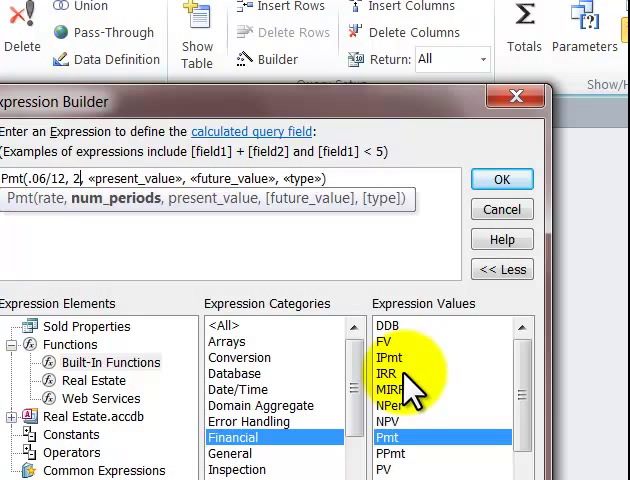
pyautogui.write('0*12')
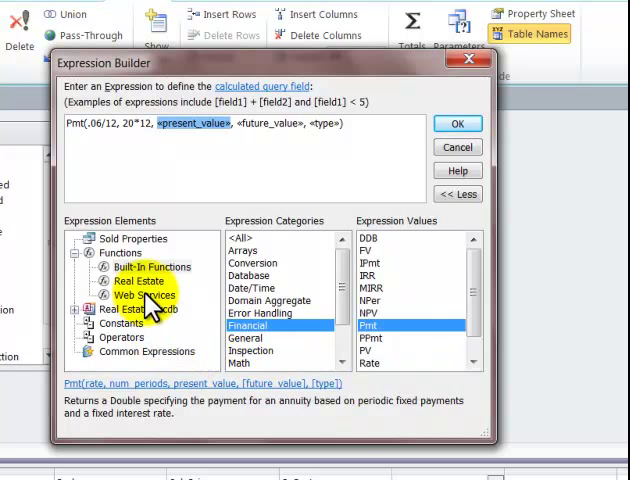
# - Enter -[SalePrice]*.8 as present value and 0, 0 for future value and type
pyautogui.click(140, 281)
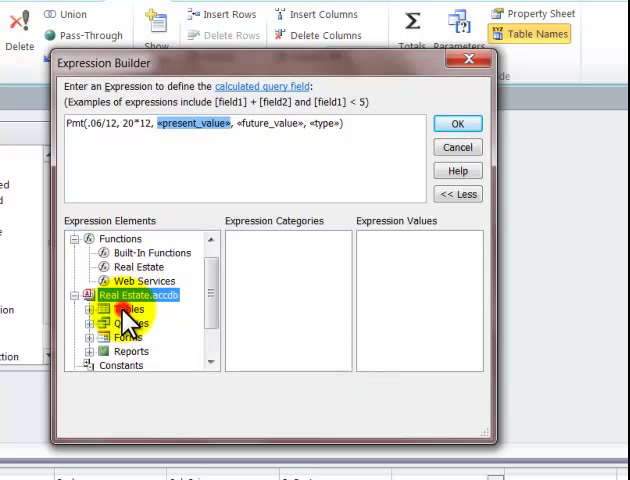
pyautogui.click(94, 323)
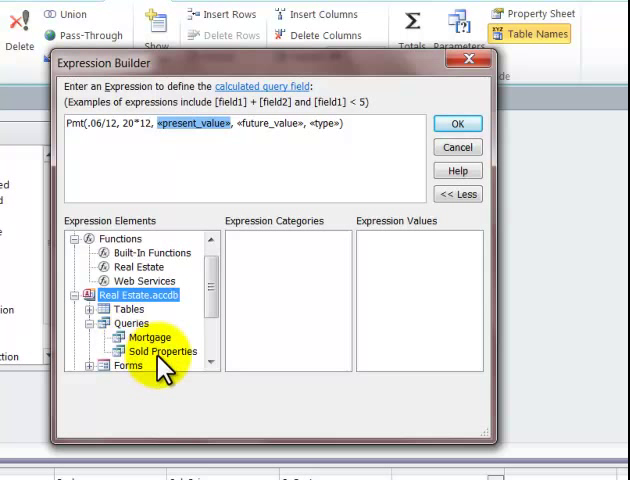
pyautogui.click(163, 351)
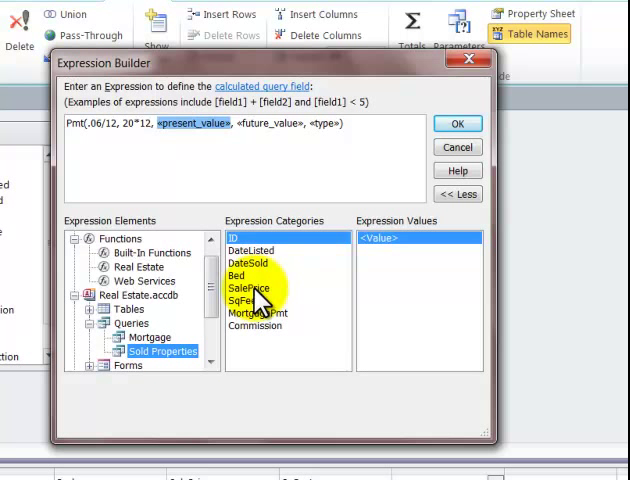
pyautogui.doubleClick(249, 288)
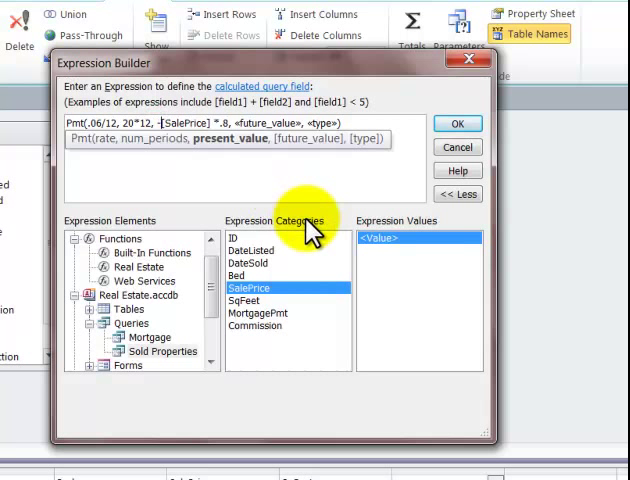
pyautogui.doubleClick(288, 123)
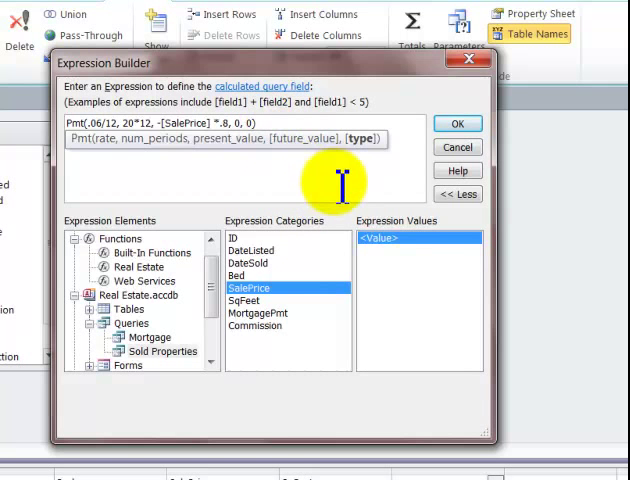
pyautogui.click(457, 123)
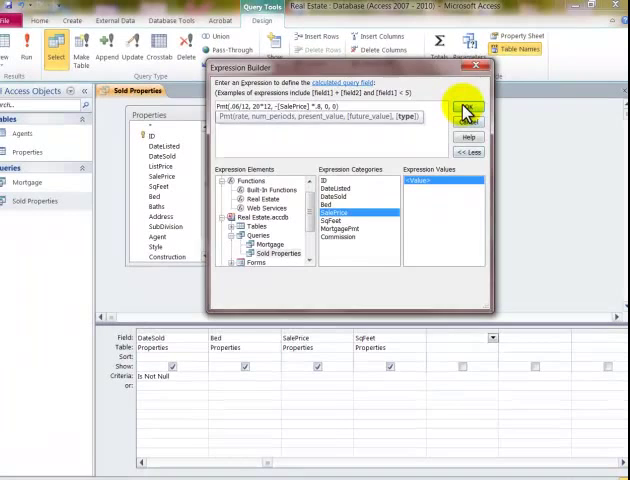
# - Name the Pmt column MoPmt, format it as Currency, captioned 'Monthly Payment'
pyautogui.click(468, 108)
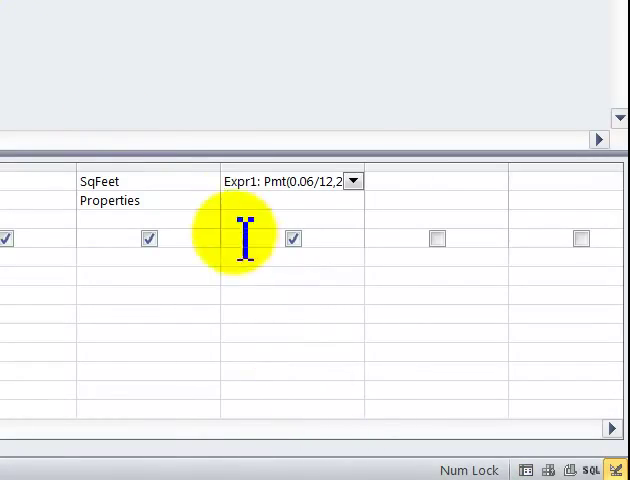
pyautogui.doubleClick(240, 181)
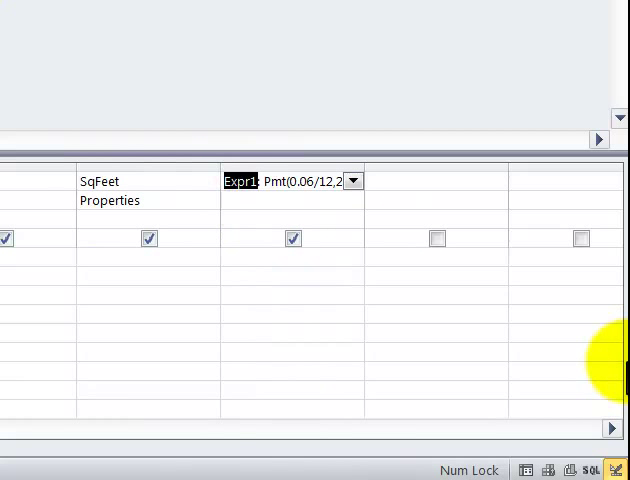
pyautogui.write('MoPmt')
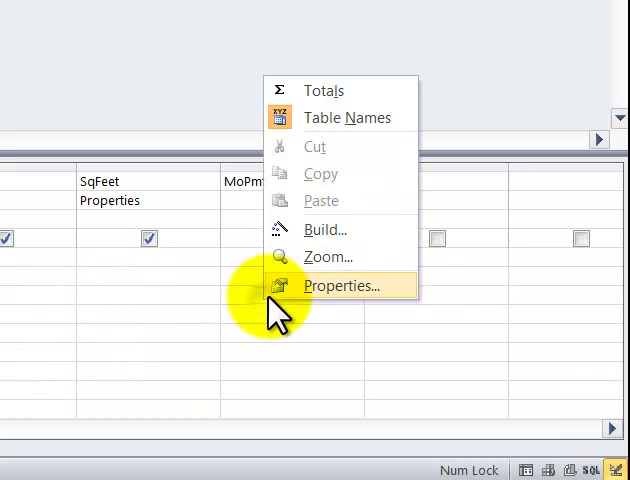
pyautogui.click(341, 285)
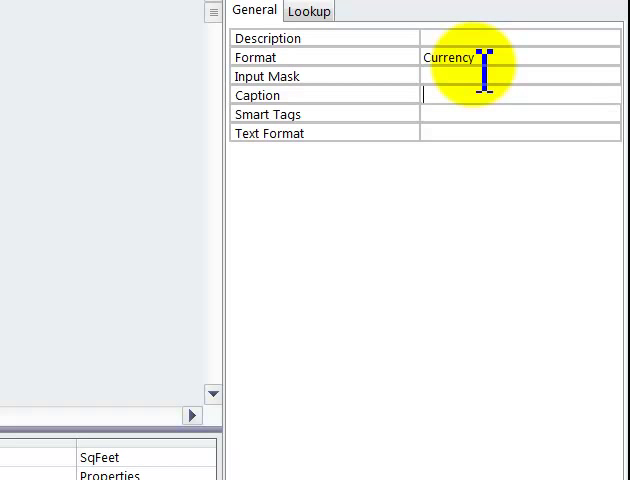
pyautogui.write('Monthly Pa')
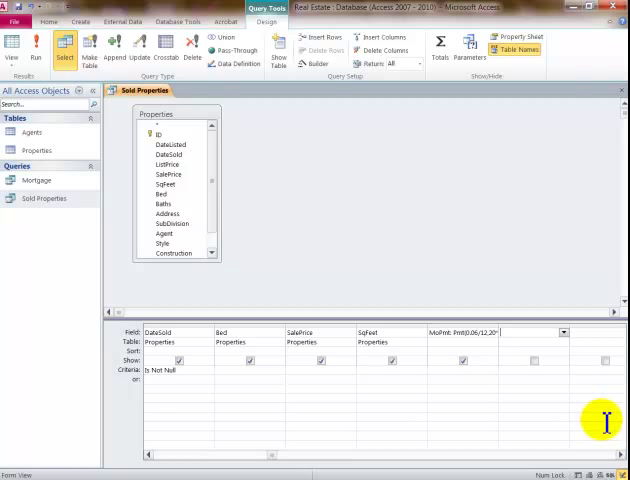
pyautogui.moveTo(328, 338)
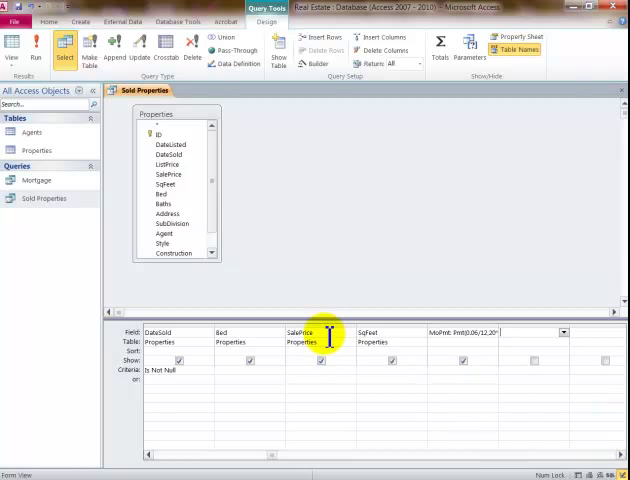
pyautogui.moveTo(513, 336)
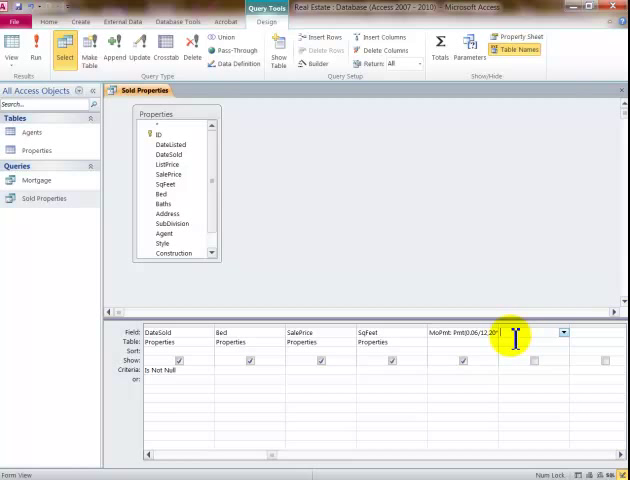
# - Add a Commission field calculated from SalePrice in the next empty column
pyautogui.write('commission: [SalePrice')
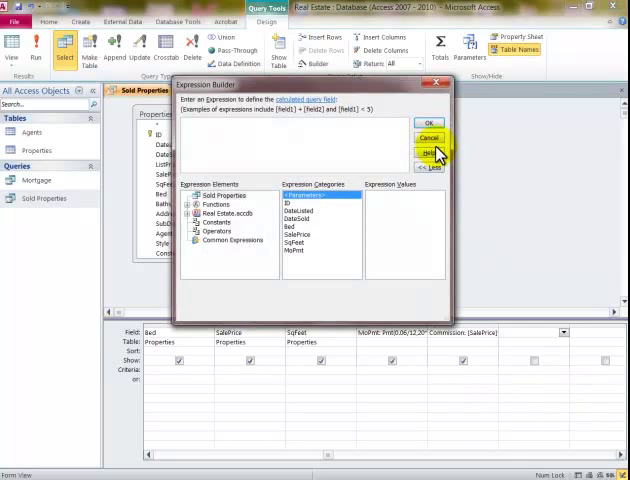
# - Add a NetHomeowner field computed as [SalePrice]-[Commission]
pyautogui.click(429, 123)
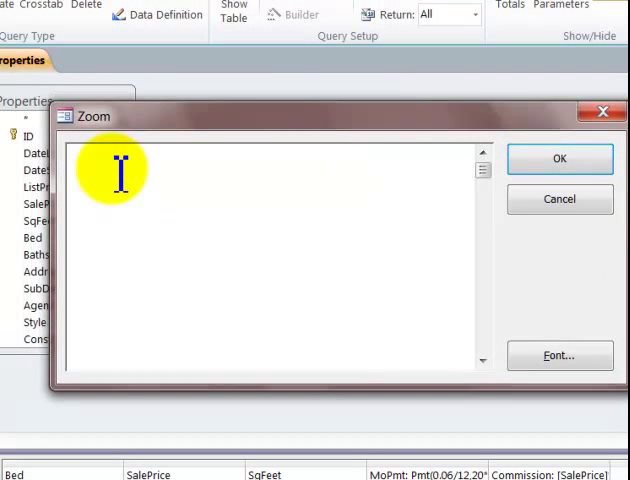
pyautogui.write('net')
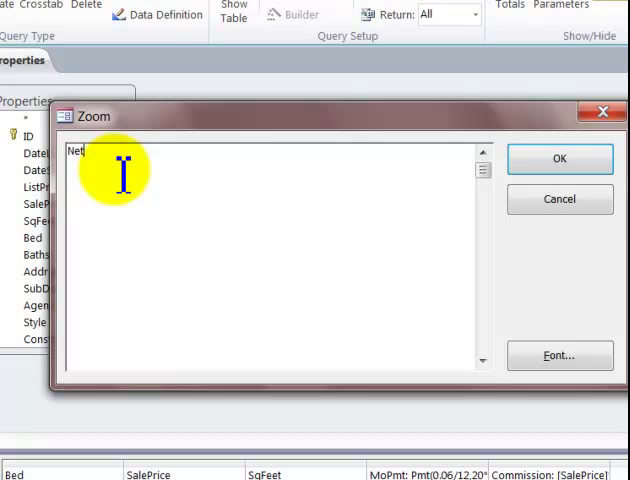
pyautogui.write('Homeowner')
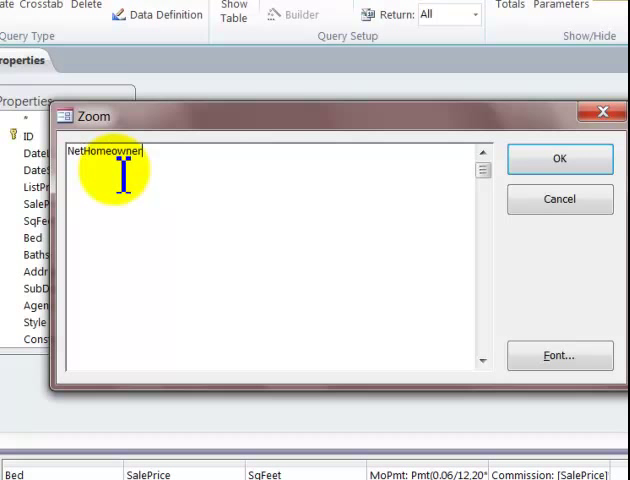
pyautogui.write(':')
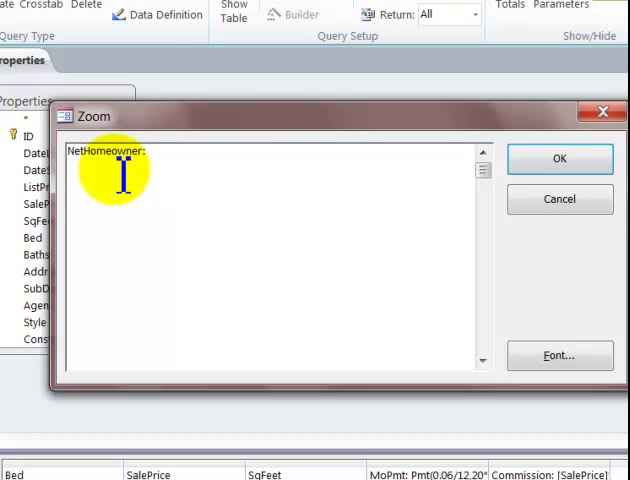
pyautogui.write('SalePrice-')
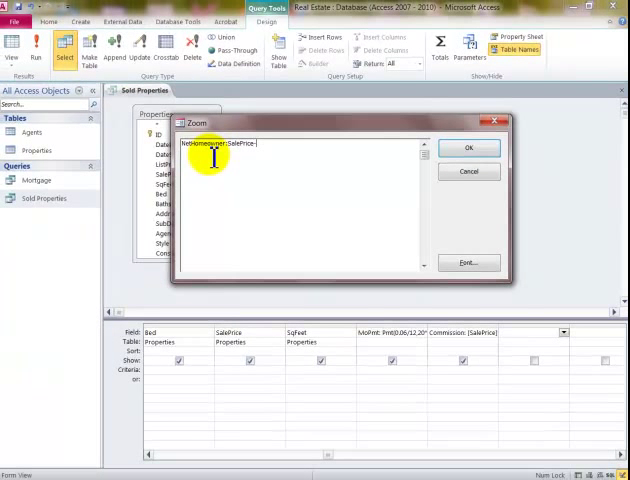
pyautogui.write('Commis')
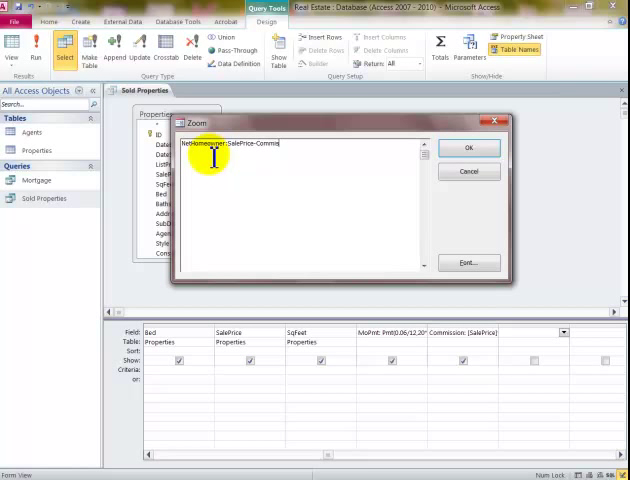
pyautogui.click(468, 147)
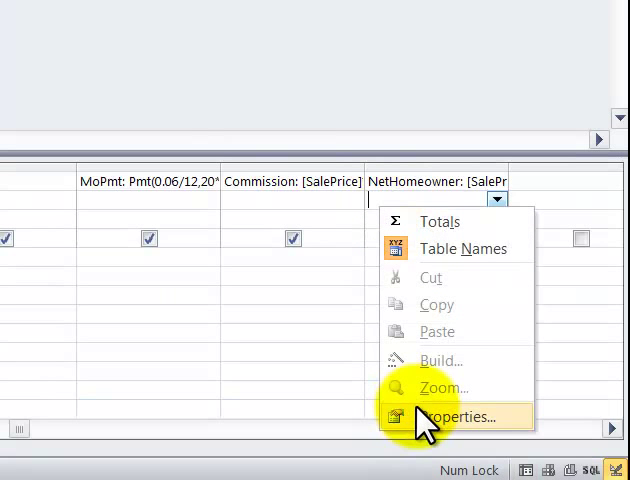
# - Caption NetHomeowner 'Owner Net' and run the query to view results
pyautogui.click(451, 417)
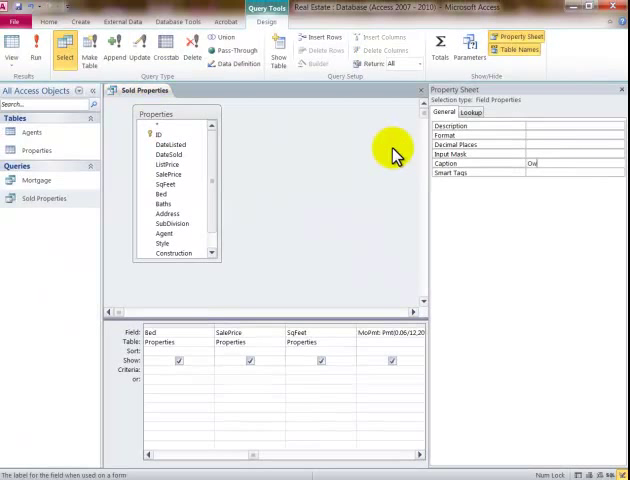
pyautogui.write('Owner Net')
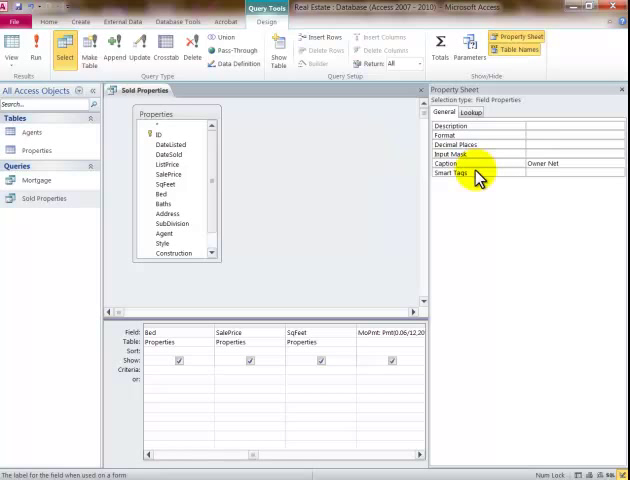
pyautogui.click(14, 48)
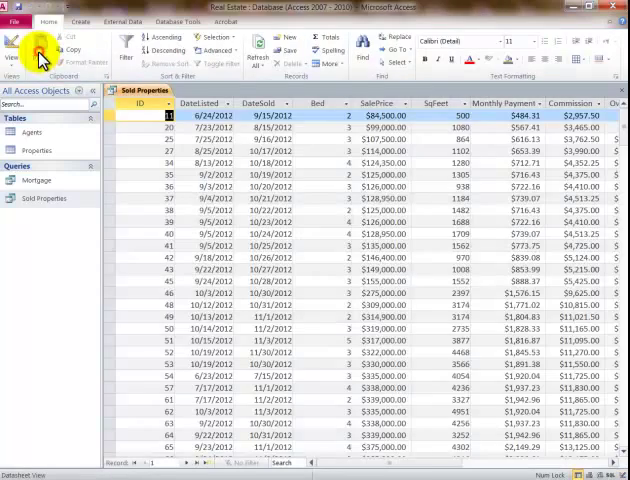